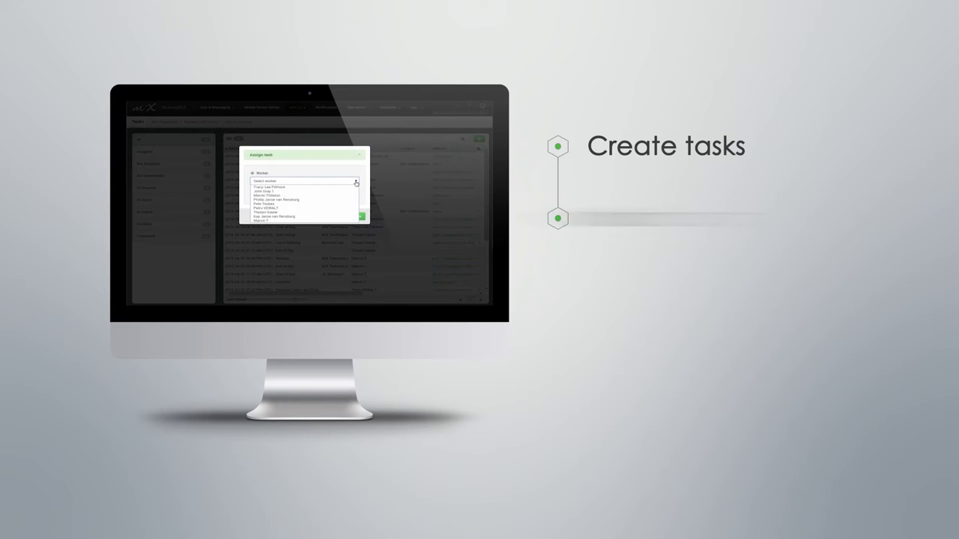
left_click(303, 206)
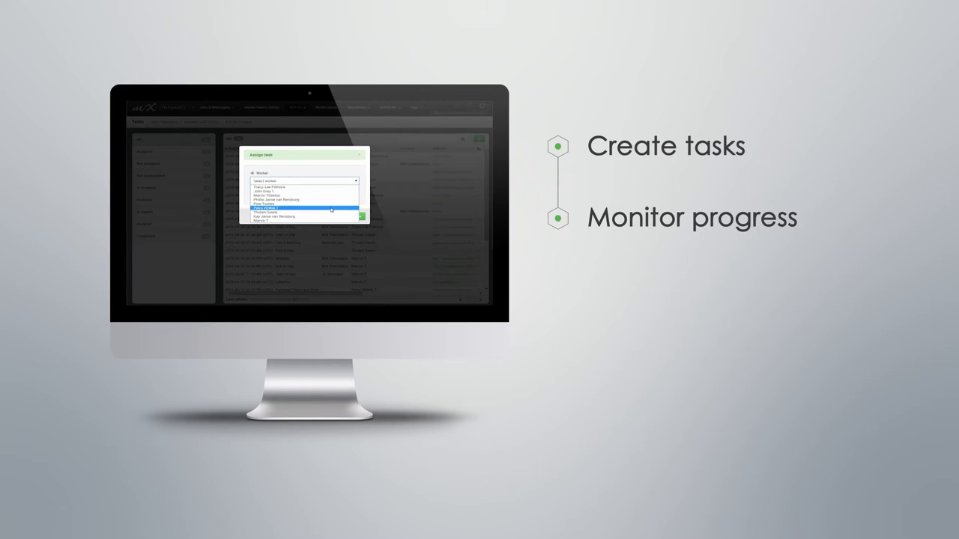